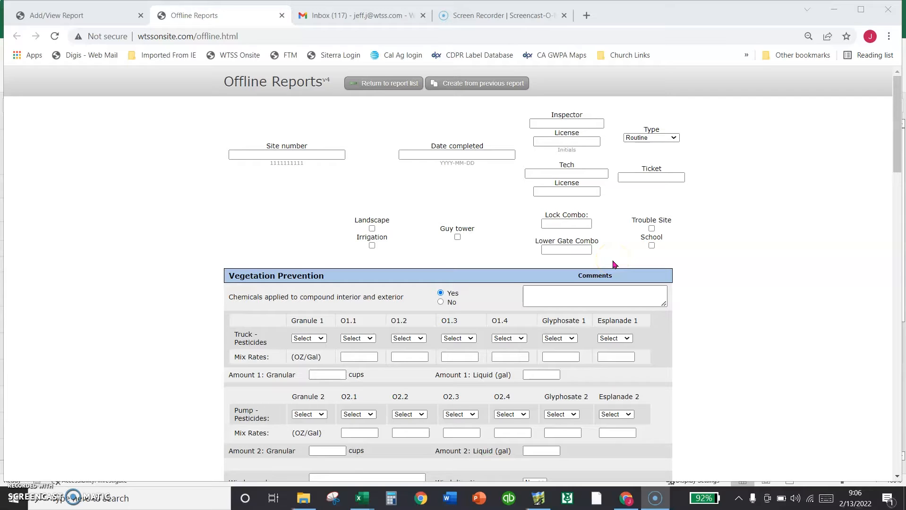
mouse_move(610, 246)
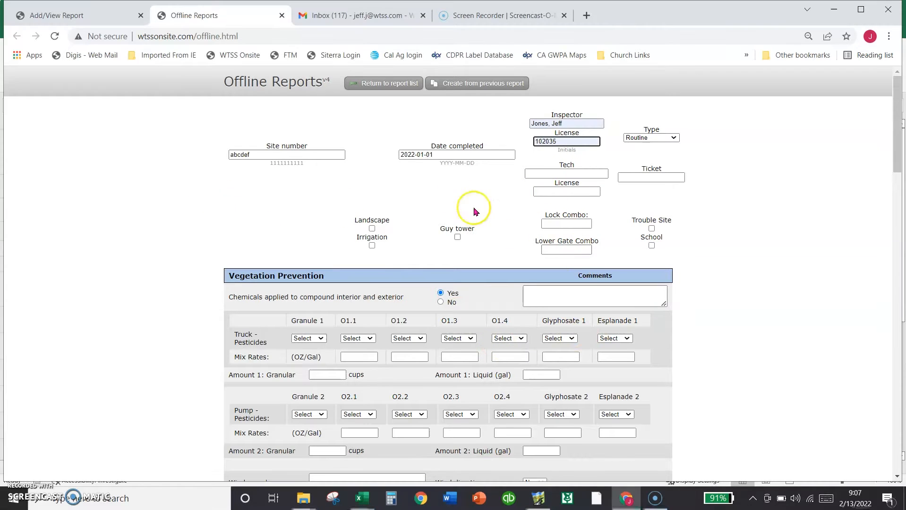
left_click(566, 141)
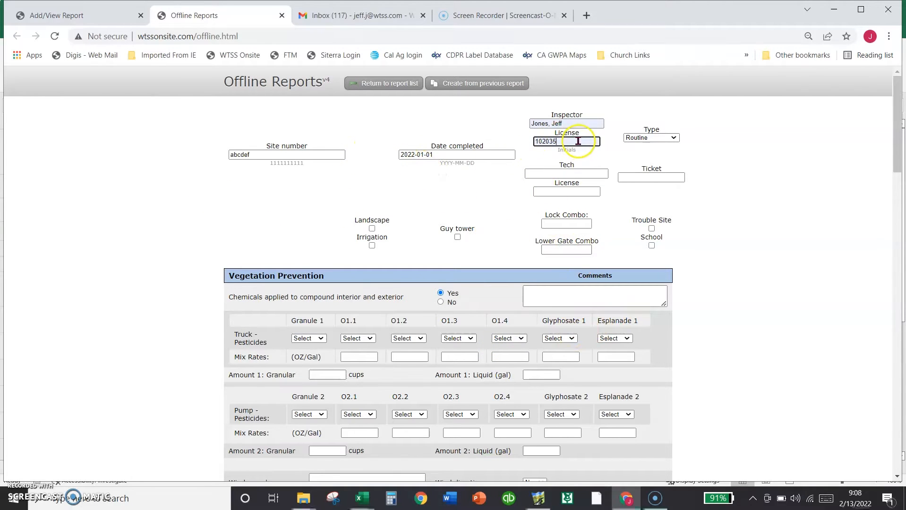
- Scroll down through the truck pesticides, mix rates and liquid amount sections of the form
scroll("down", 3)
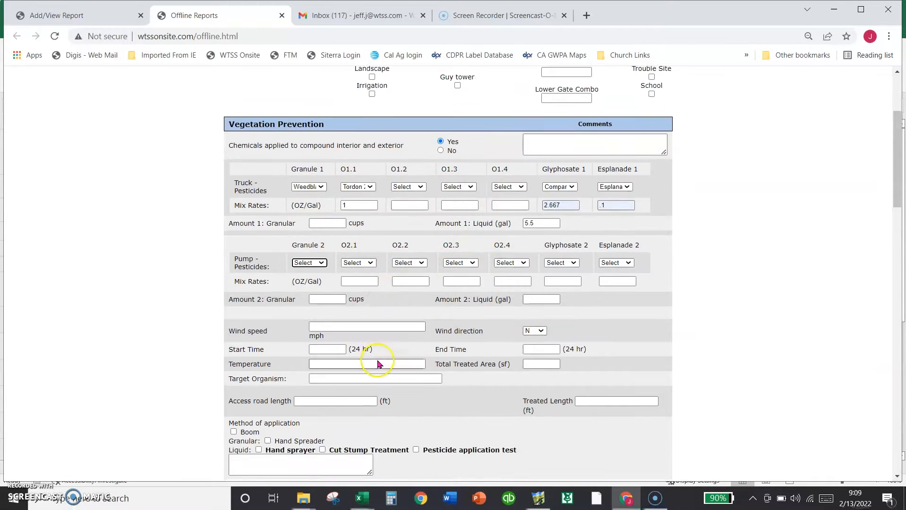
scroll("down", 3)
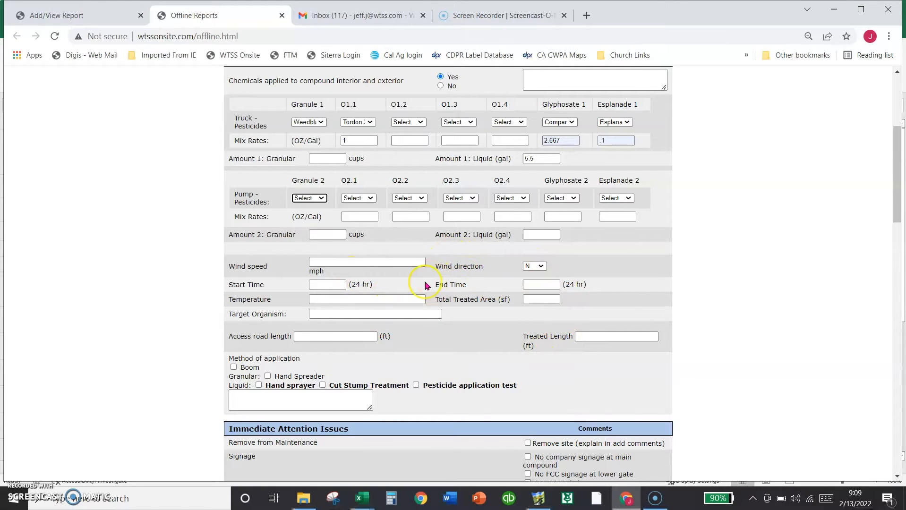
scroll("down", 3)
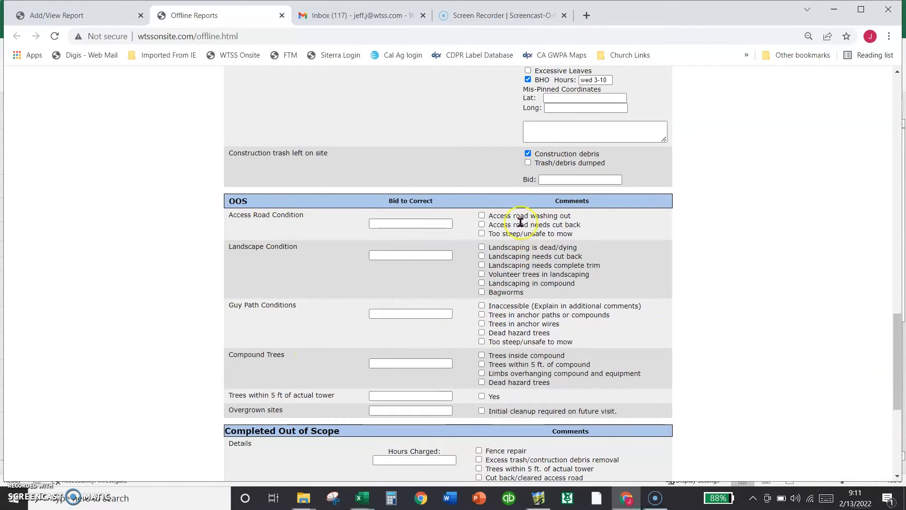
mouse_move(240, 409)
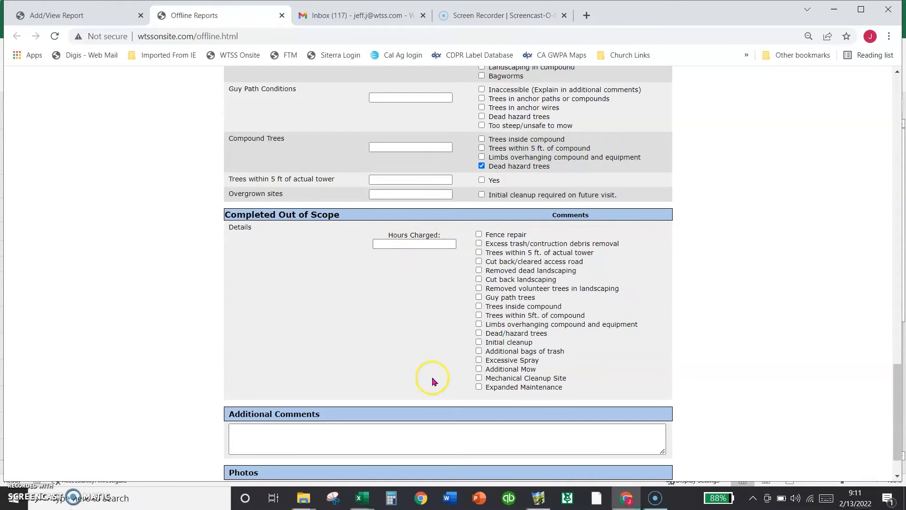
mouse_move(457, 394)
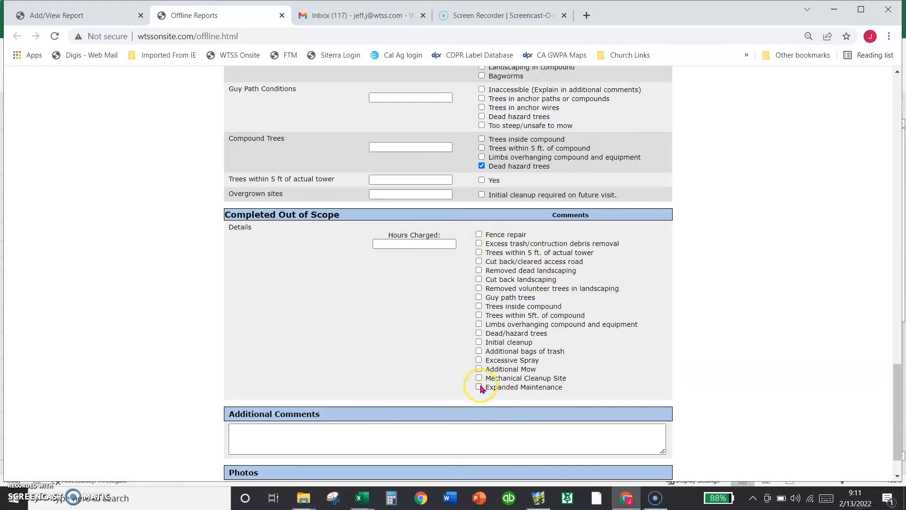
- Mark Expanded Maintenance and add the comment 'Homeless camp outside the tower'
left_click(478, 388)
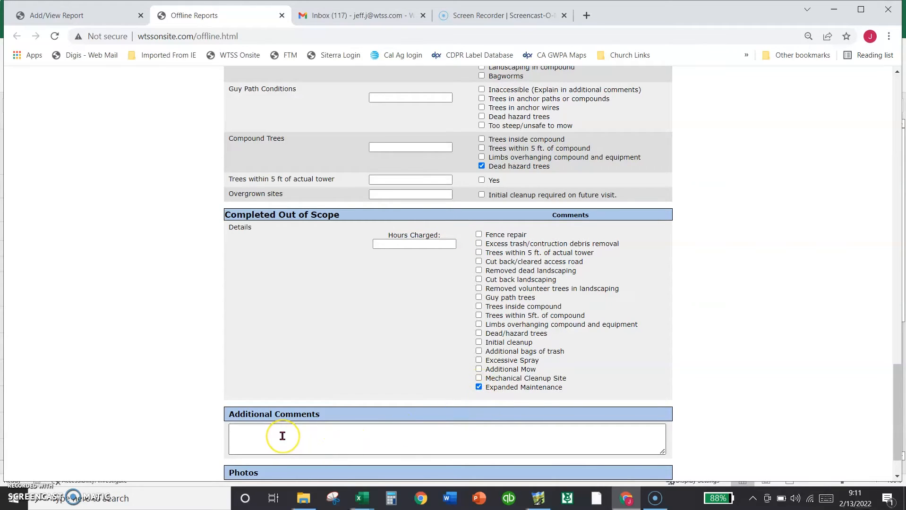
type("Homeless camp outside the tower")
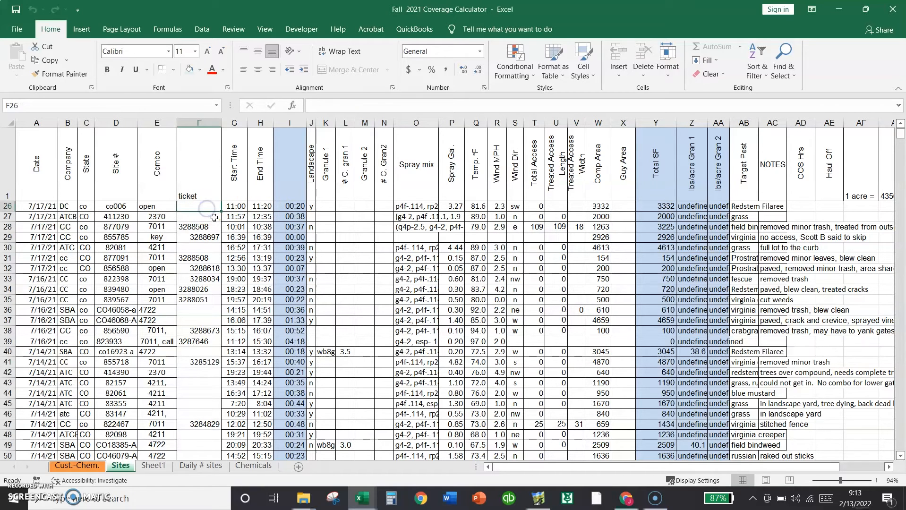
- Select the 7/17/21 co006 site row on the Sites sheet and flag it in red
left_click(260, 206)
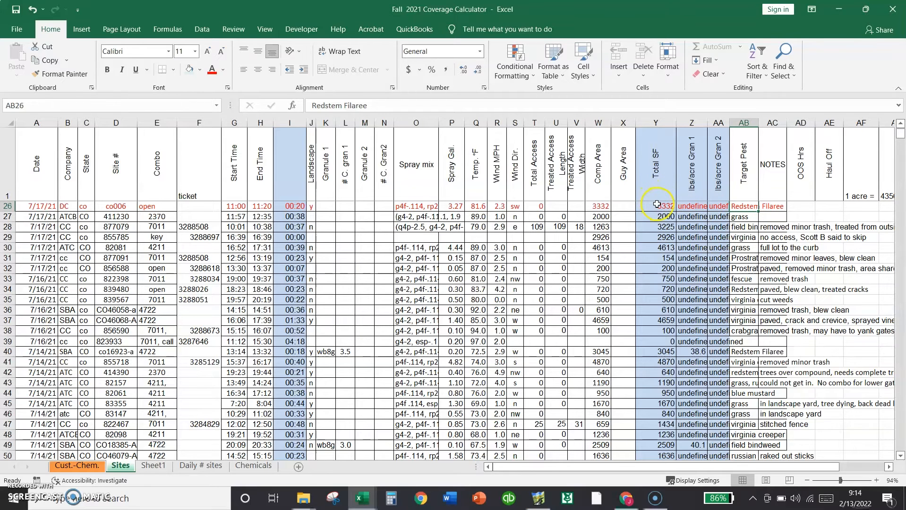
left_click(302, 498)
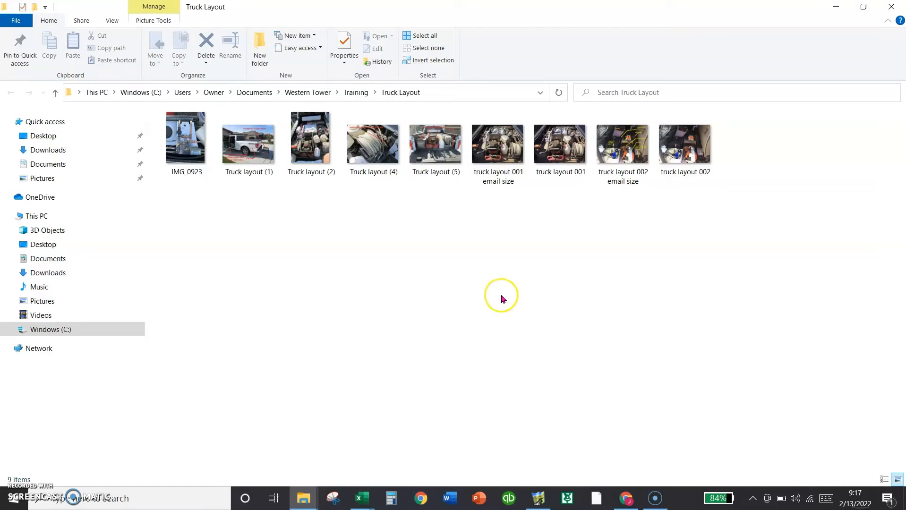
mouse_move(396, 270)
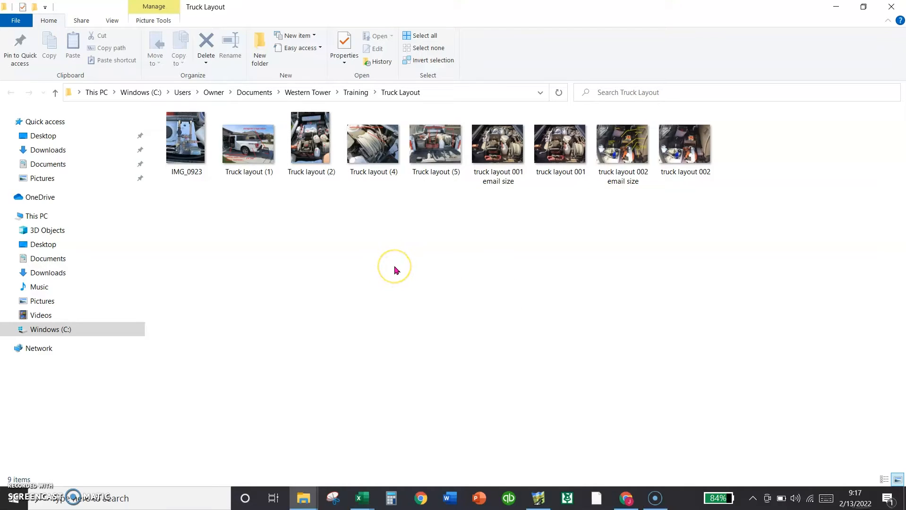
mouse_move(283, 166)
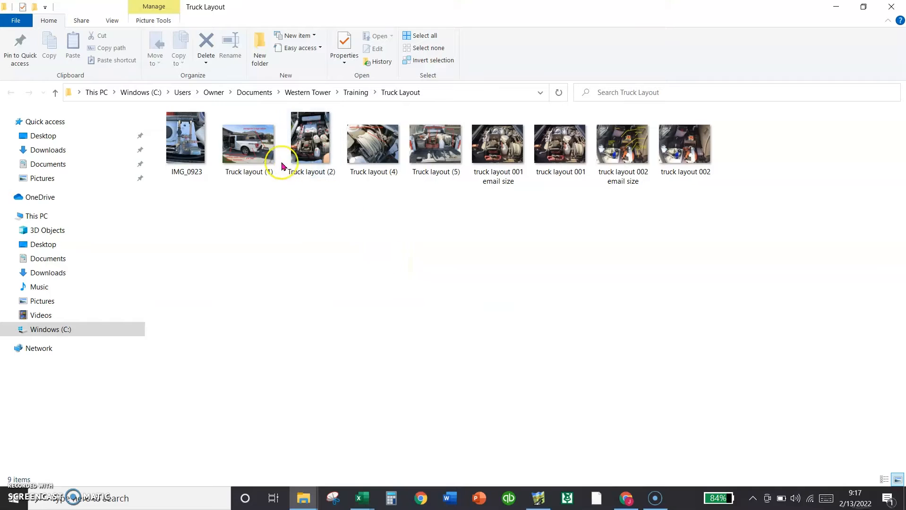
- Select the Truck layout (1) photo in the Truck Layout training folder
left_click(248, 137)
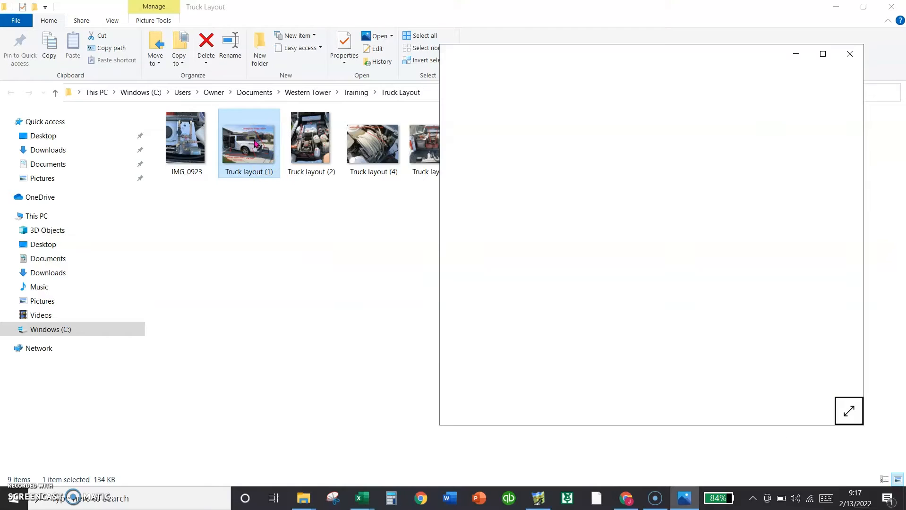
- View the annotated Truck layout (1) photo, then advance to the second truck layout photo
double_click(248, 137)
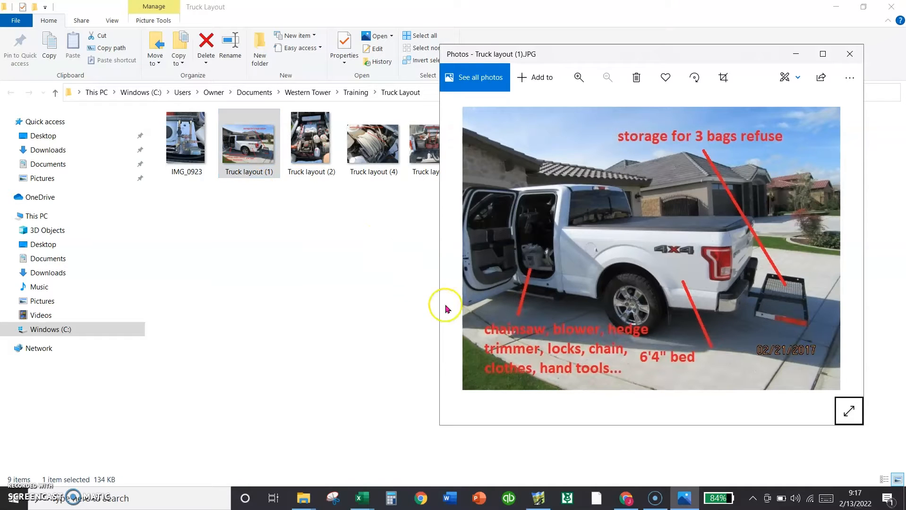
mouse_move(511, 237)
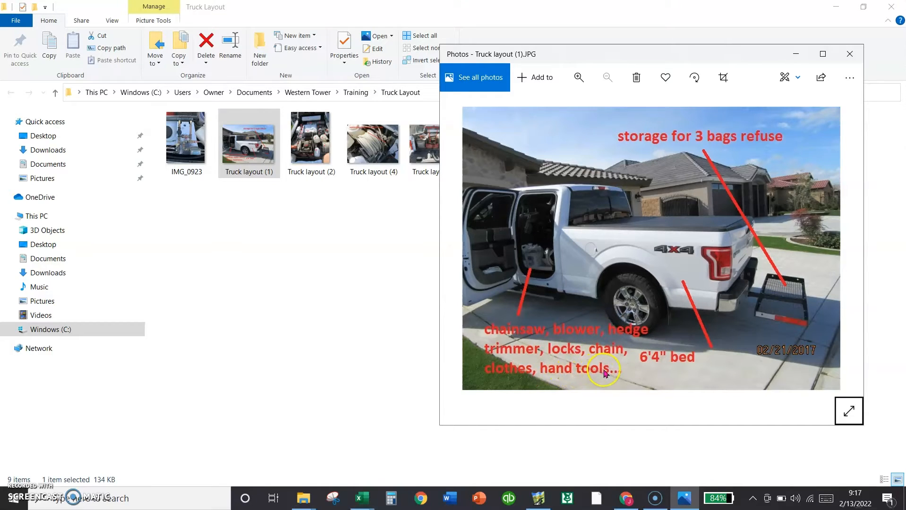
mouse_move(676, 371)
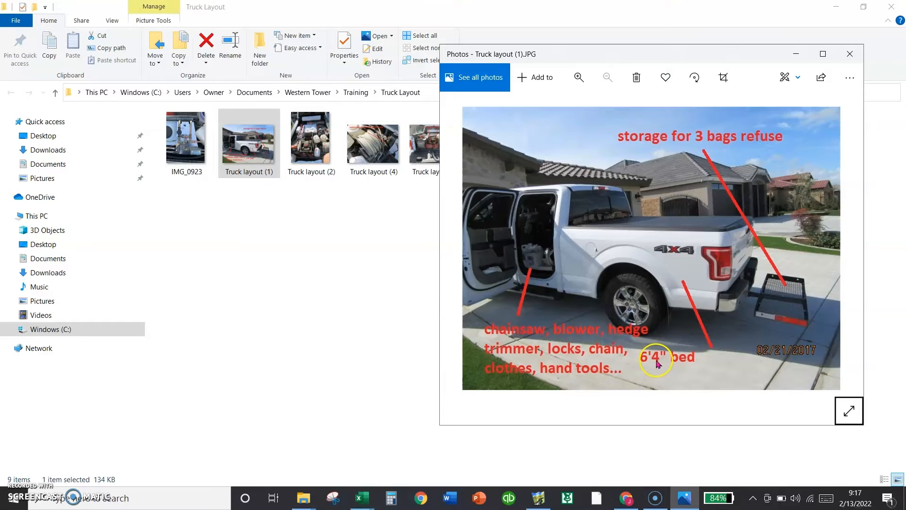
mouse_move(651, 254)
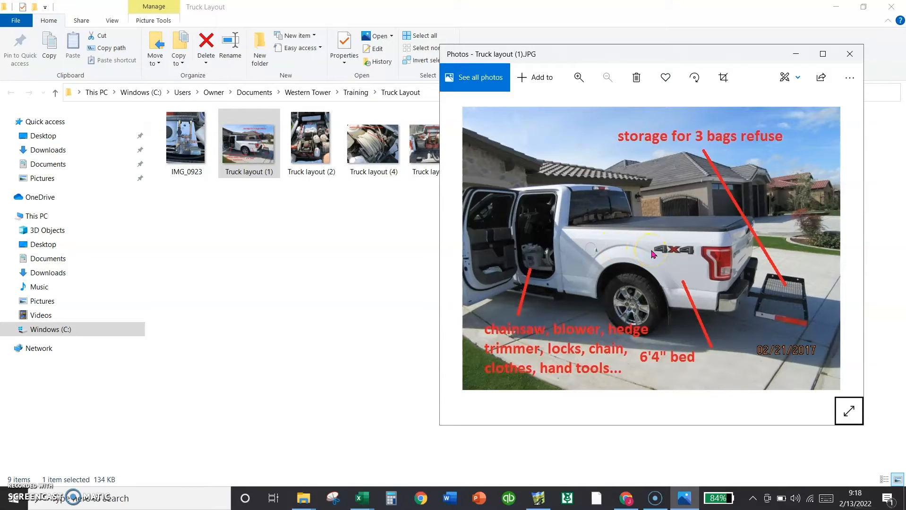
mouse_move(639, 224)
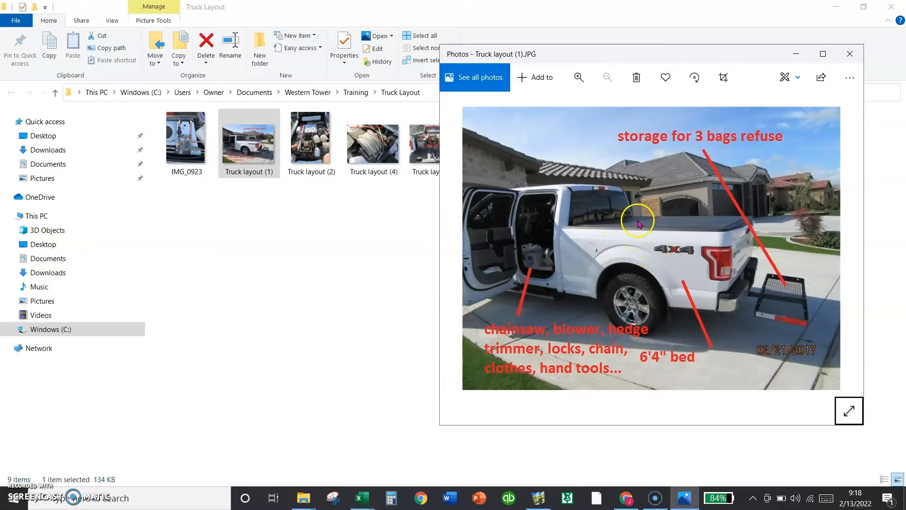
mouse_move(658, 259)
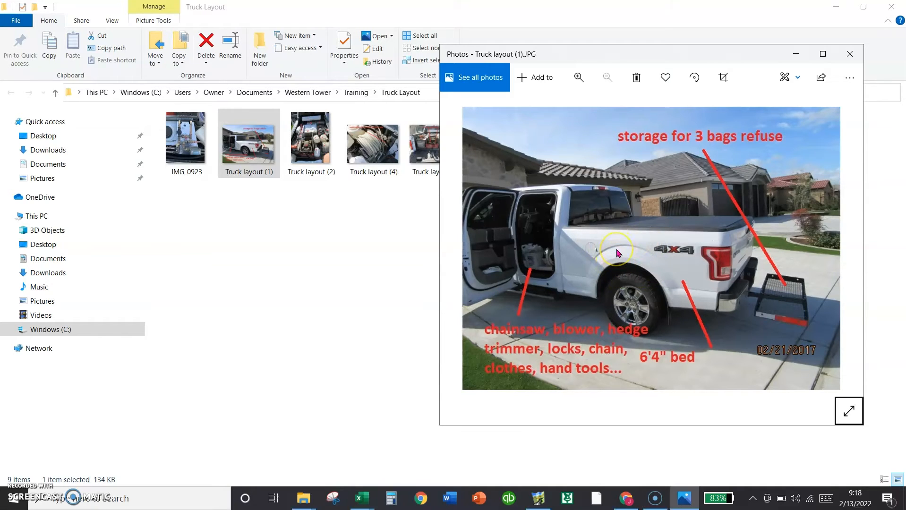
mouse_move(760, 303)
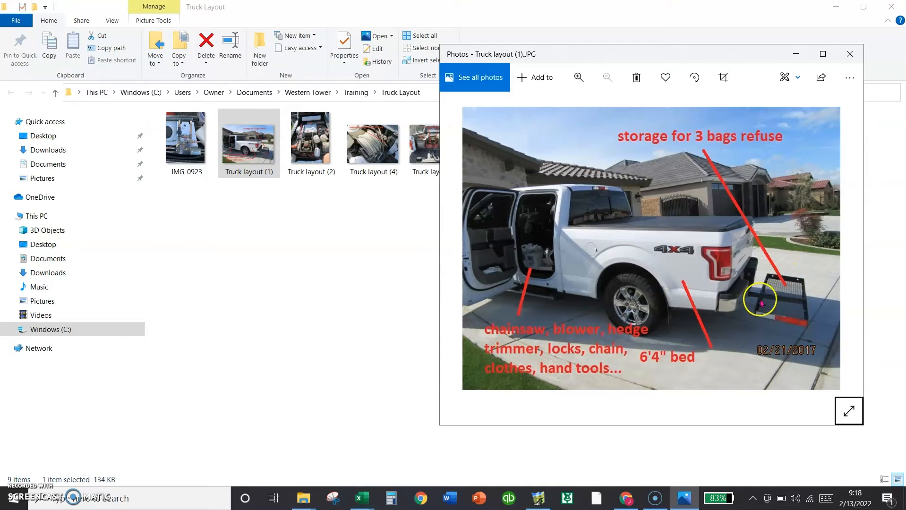
mouse_move(789, 286)
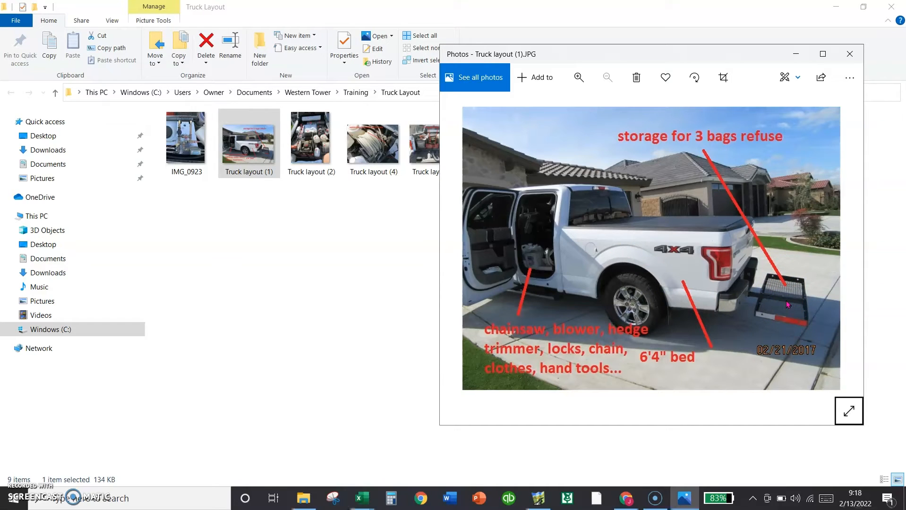
left_click(787, 278)
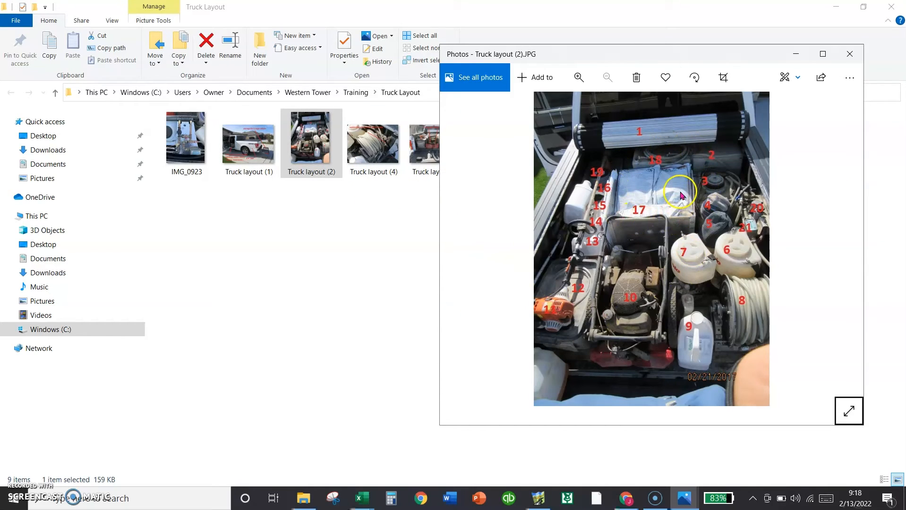
mouse_move(670, 194)
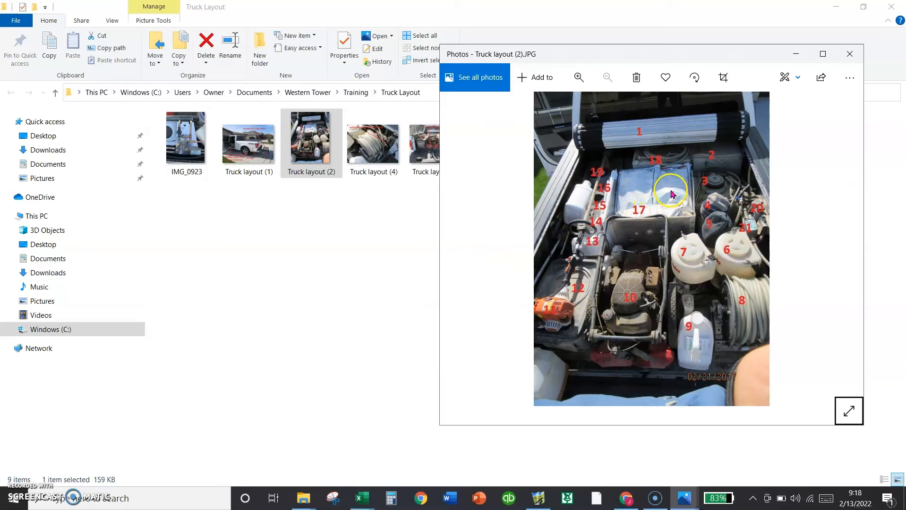
mouse_move(647, 208)
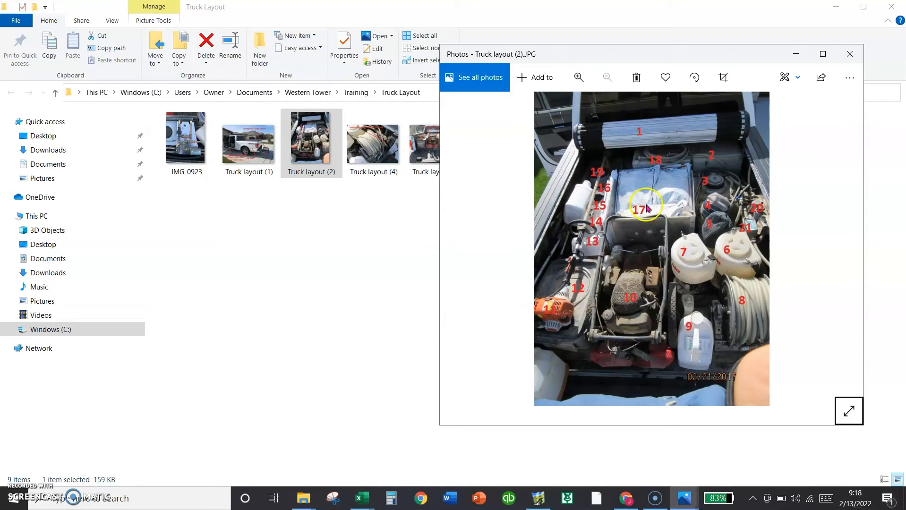
mouse_move(607, 261)
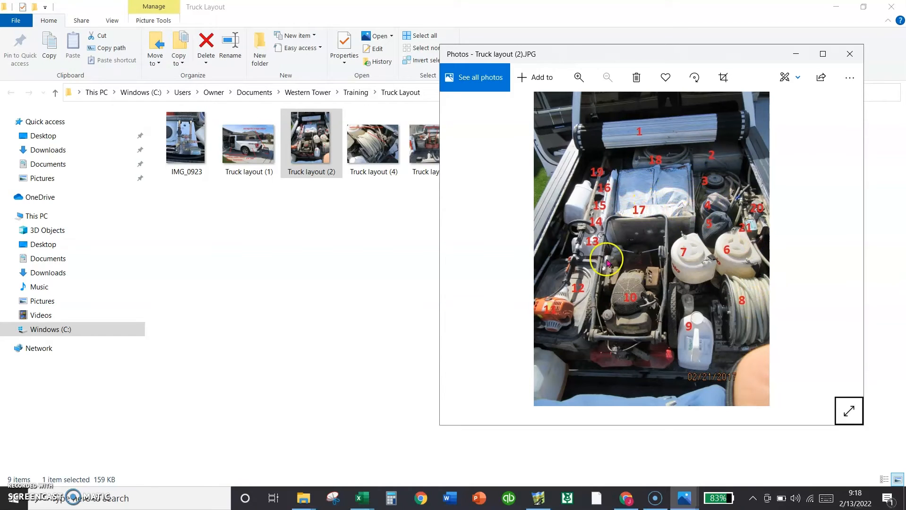
mouse_move(633, 169)
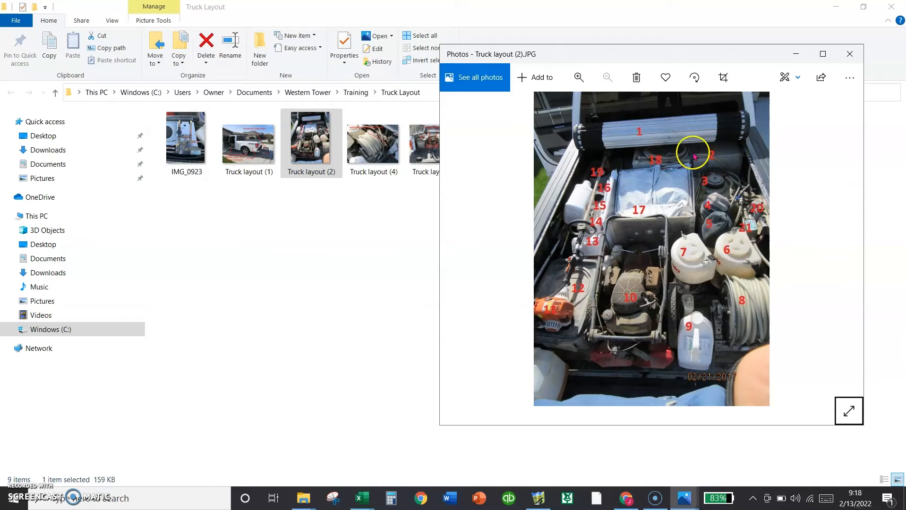
mouse_move(713, 196)
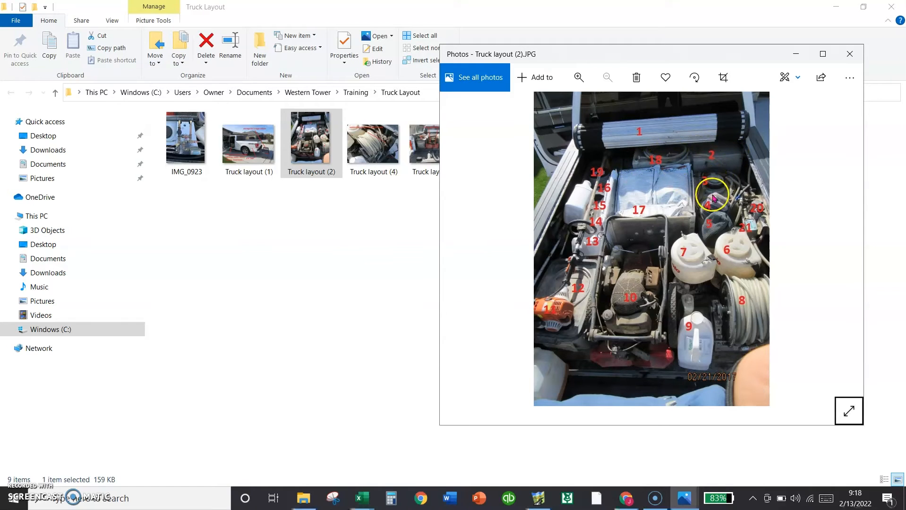
mouse_move(721, 199)
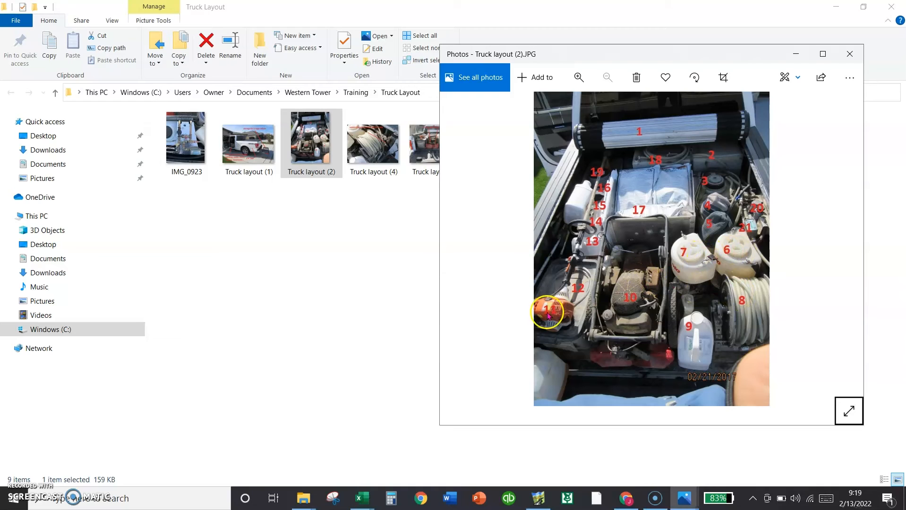
mouse_move(599, 177)
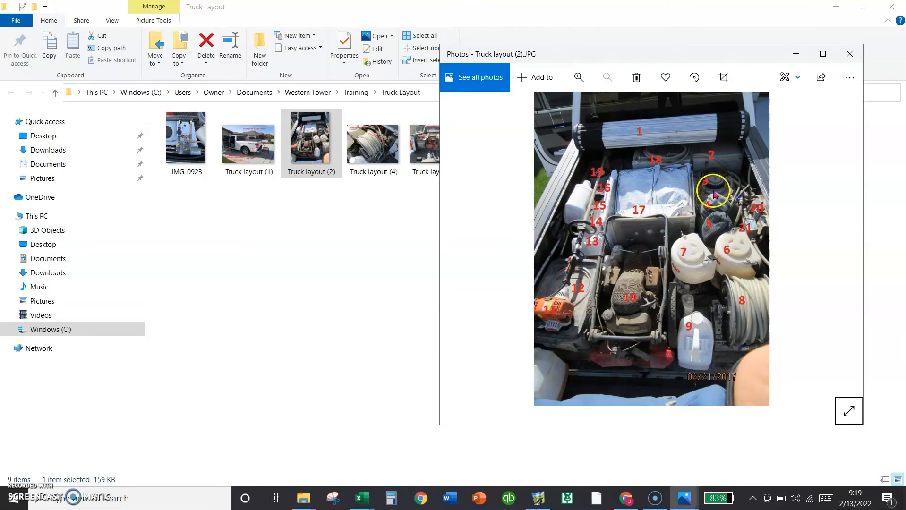
mouse_move(716, 227)
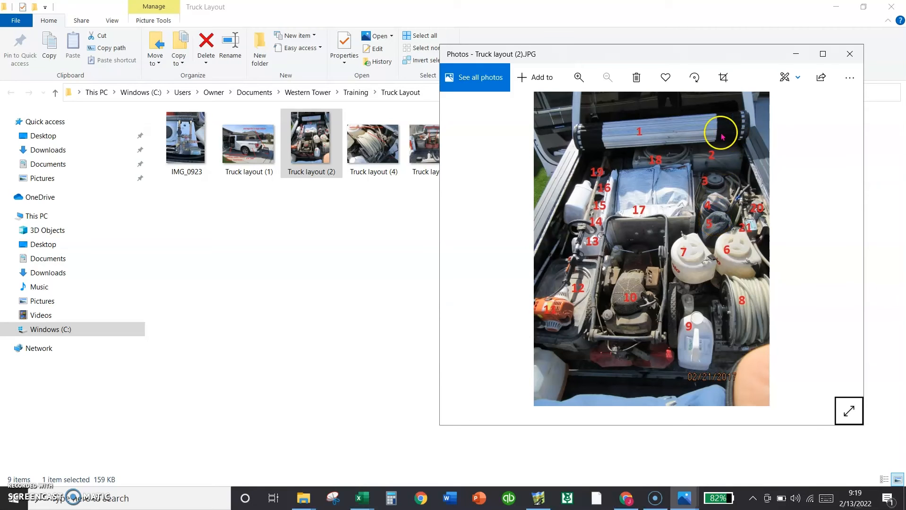
mouse_move(654, 249)
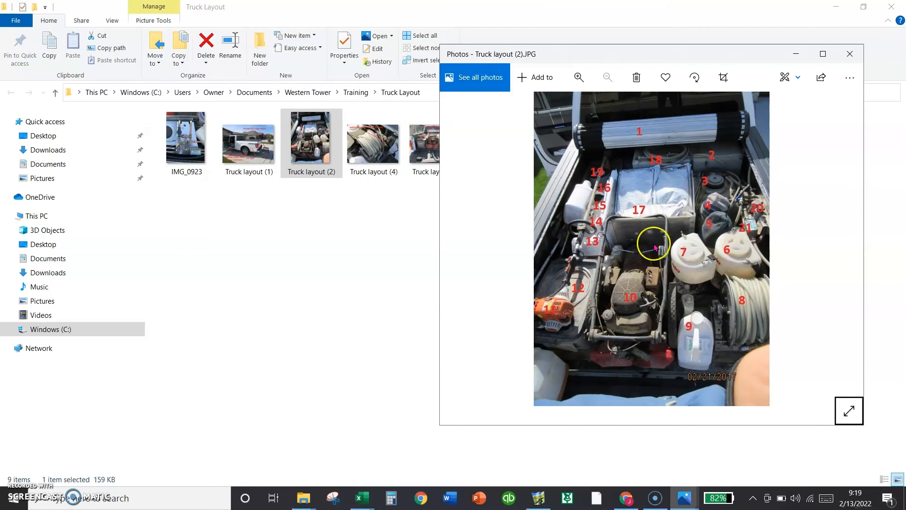
mouse_move(735, 289)
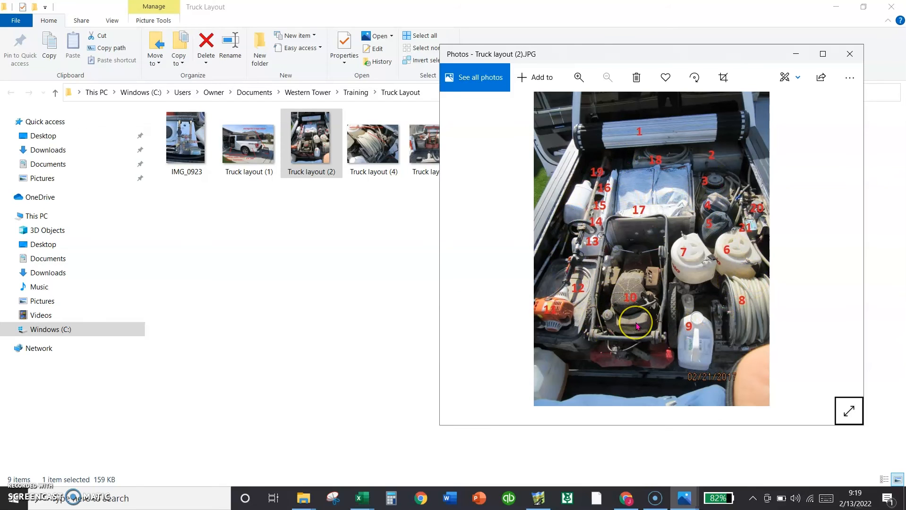
mouse_move(558, 136)
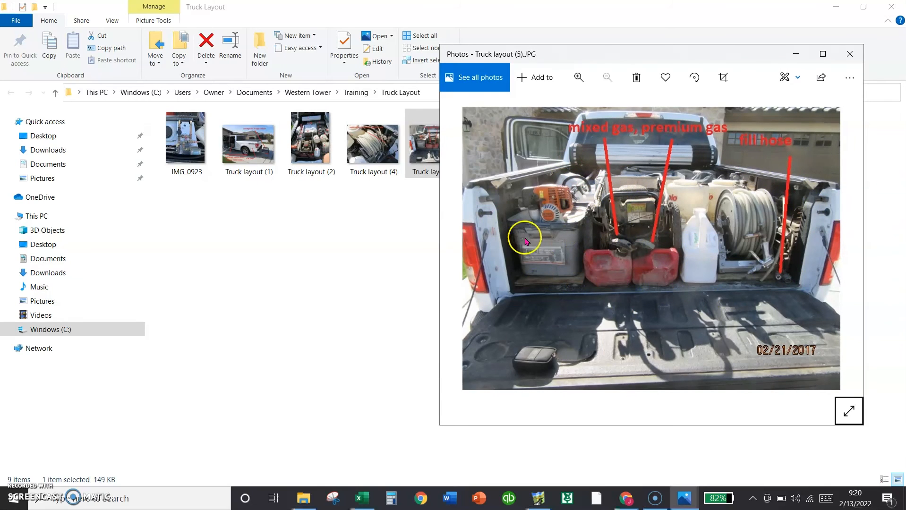
mouse_move(552, 245)
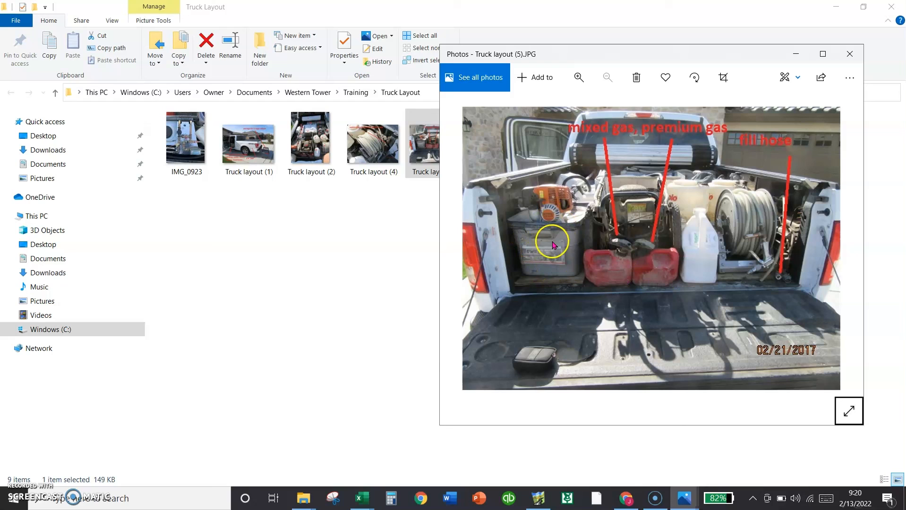
mouse_move(656, 172)
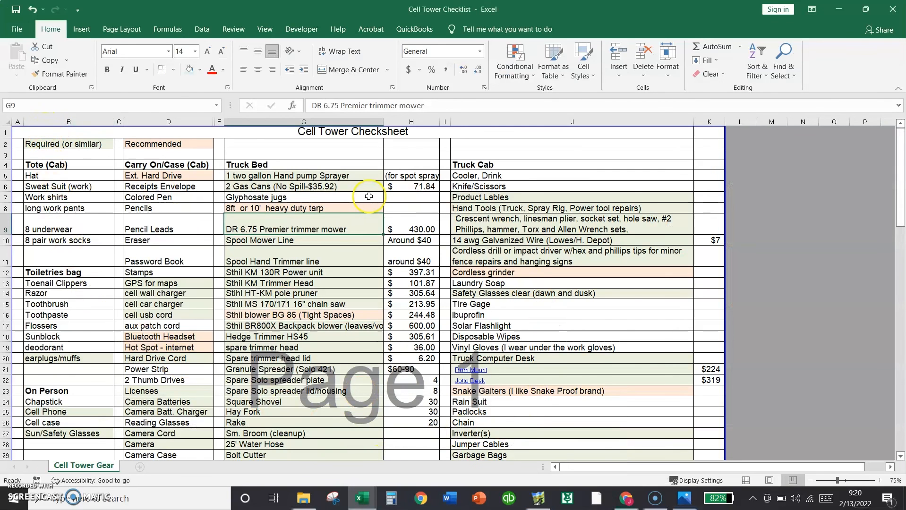
- Select the Stihl KM 130R through Hedge Trimmer HS45 prices to total $2,168.86
scroll("down", 3)
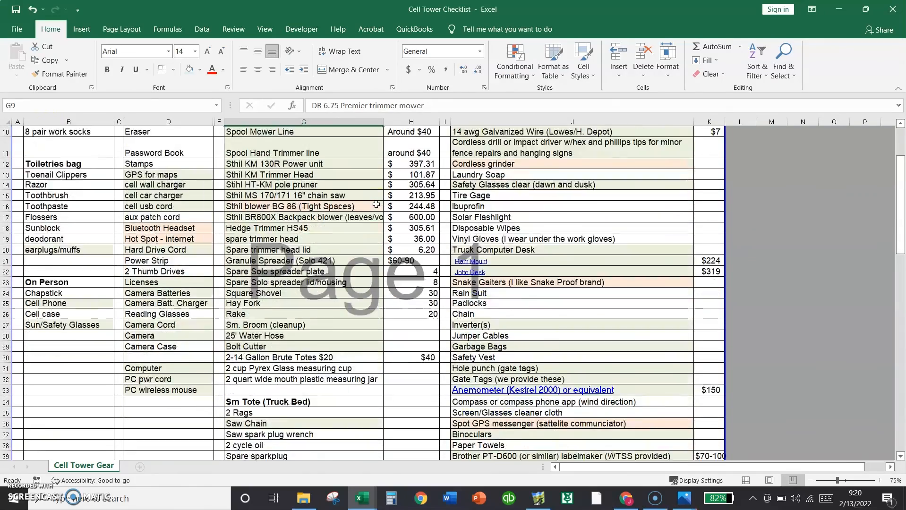
scroll("down", 3)
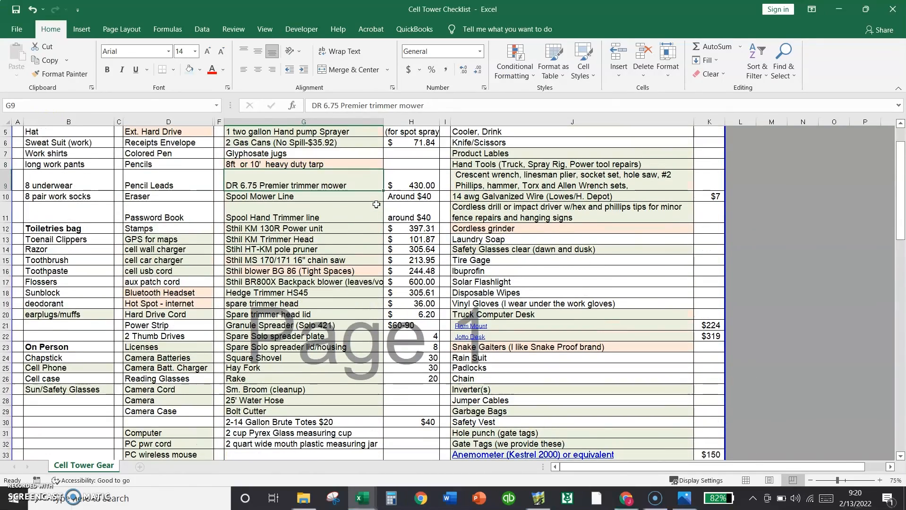
left_click(410, 229)
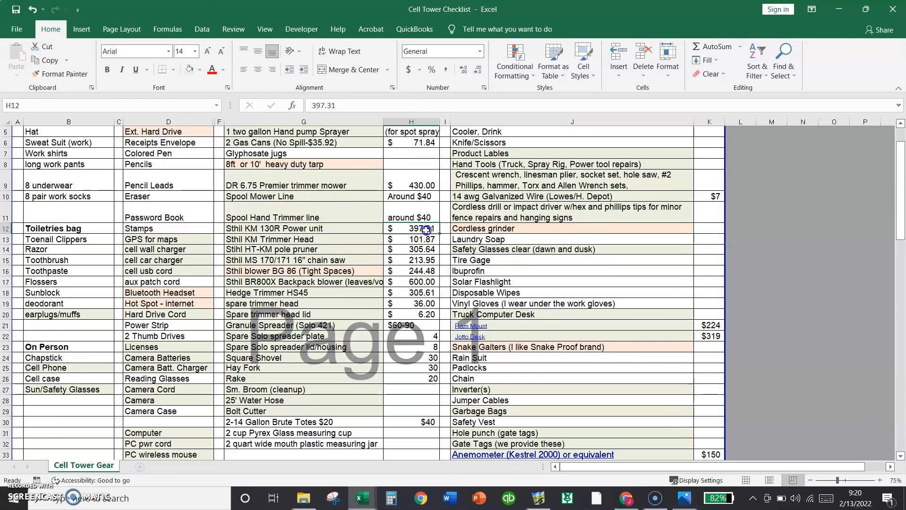
left_click_drag(410, 229, 410, 293)
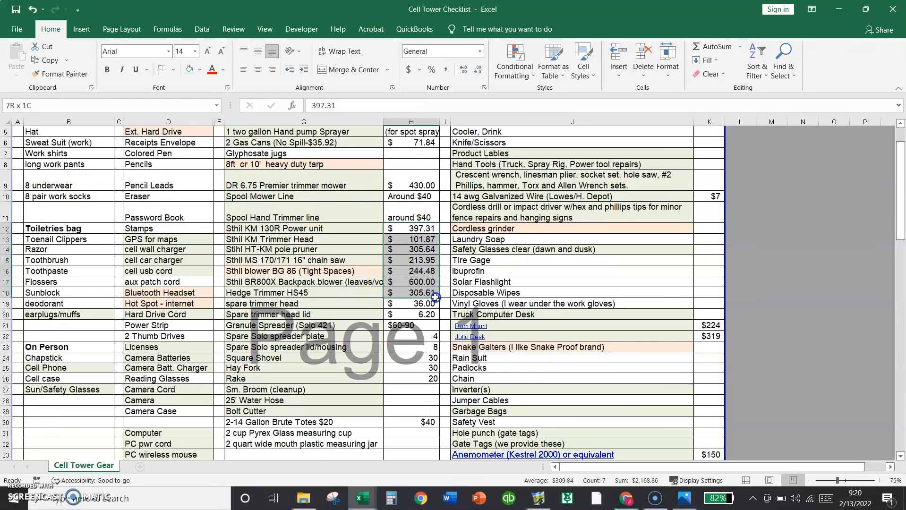